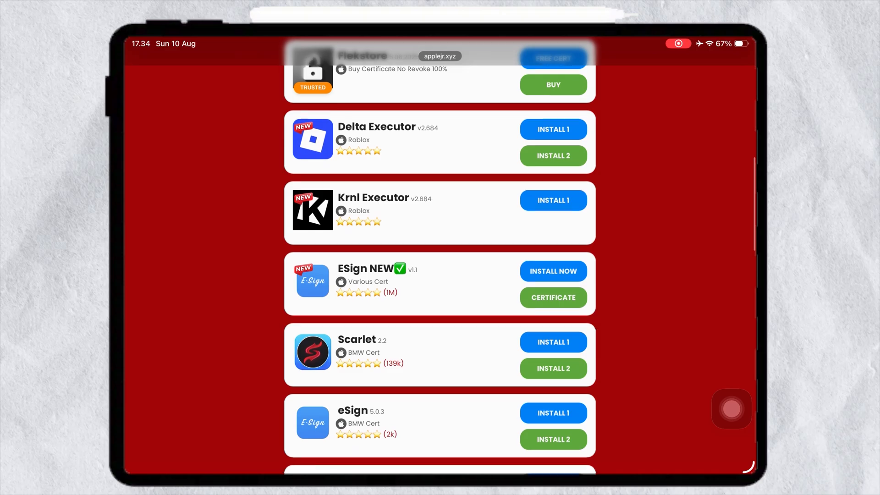
# Step: Download the AppleJr DNS configuration profile from the Esign Installer page and allow it
pyautogui.scroll(-3)
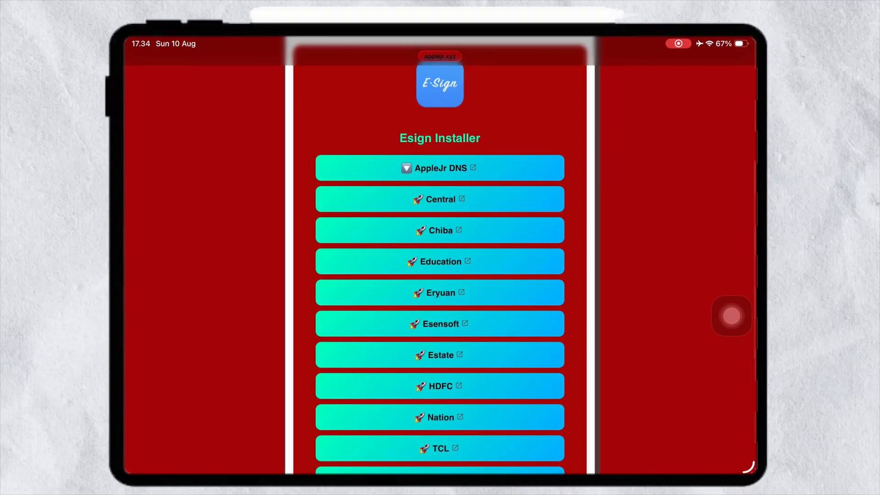
pyautogui.click(440, 168)
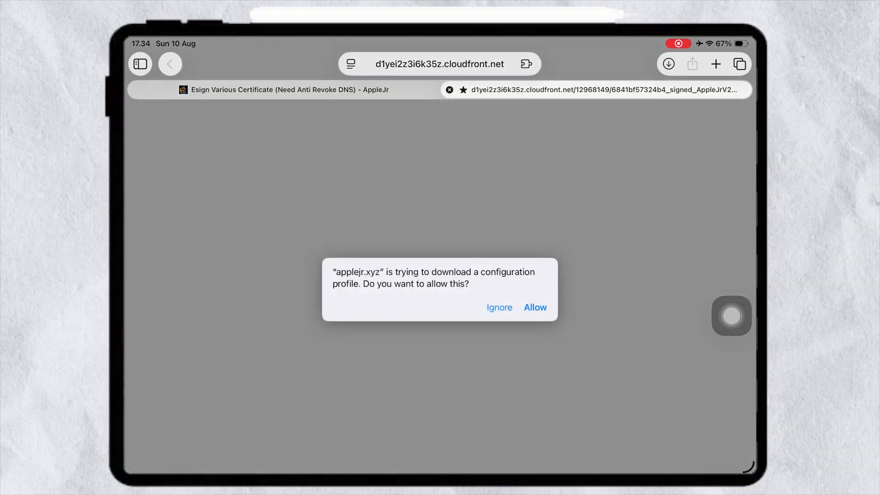
pyautogui.click(535, 307)
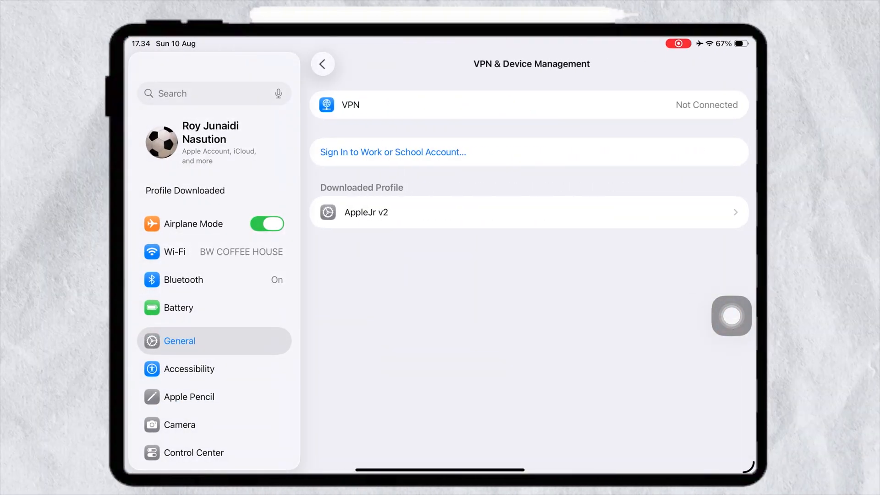
# Step: Install the AppleJr v2 DNS profile from VPN & Device Management despite the warning
pyautogui.click(365, 211)
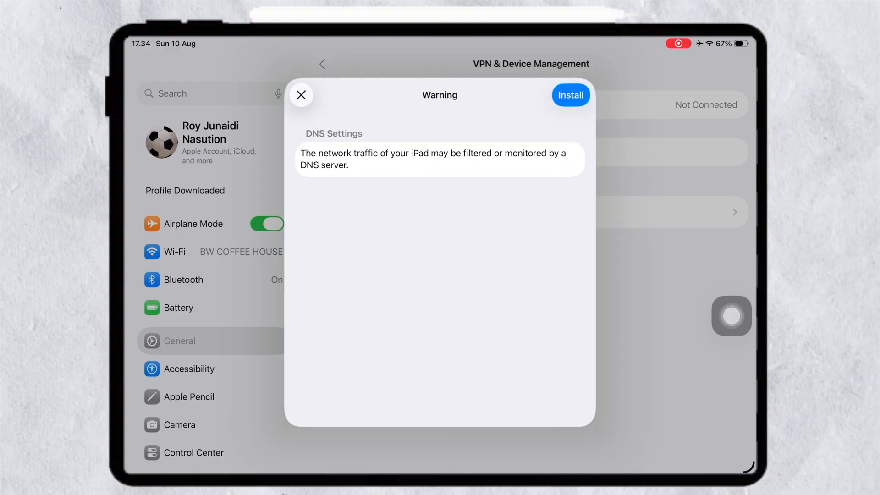
pyautogui.click(570, 94)
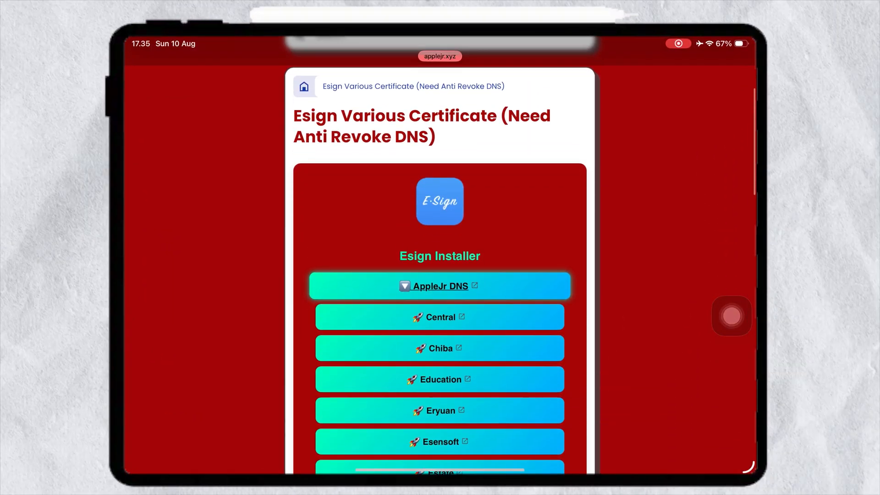
# Step: Install ESign via the Central certificate link and return to the home screen to finish
pyautogui.scroll(-3)
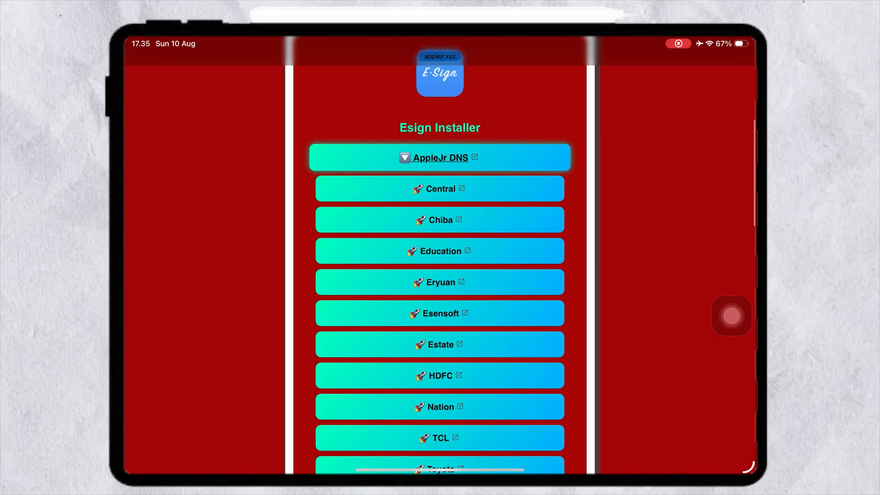
pyautogui.moveTo(439, 189)
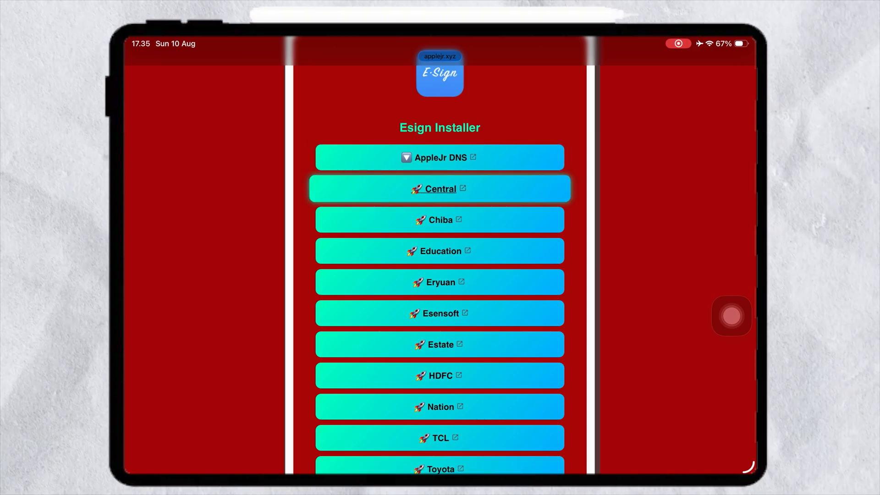
pyautogui.click(440, 189)
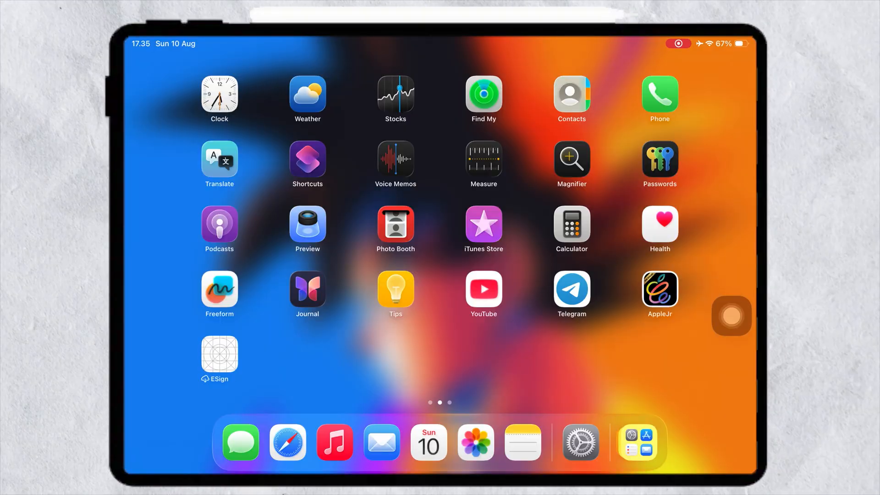
pyautogui.click(219, 354)
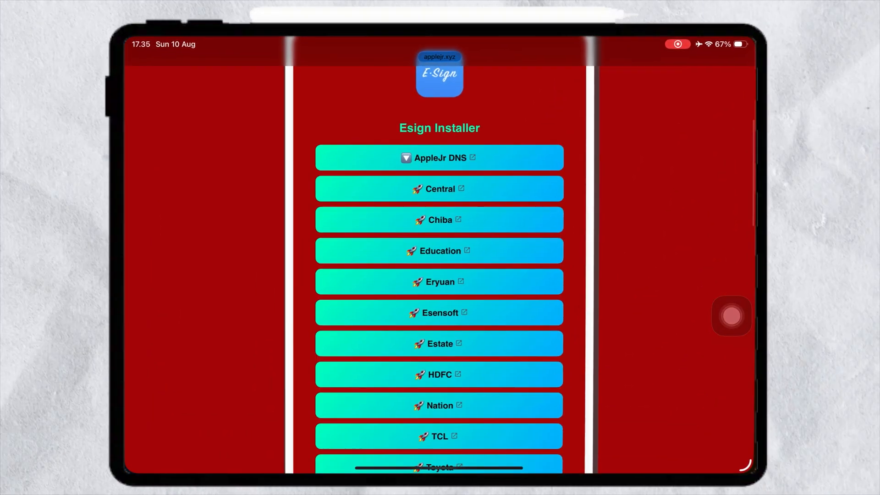
pyautogui.click(439, 251)
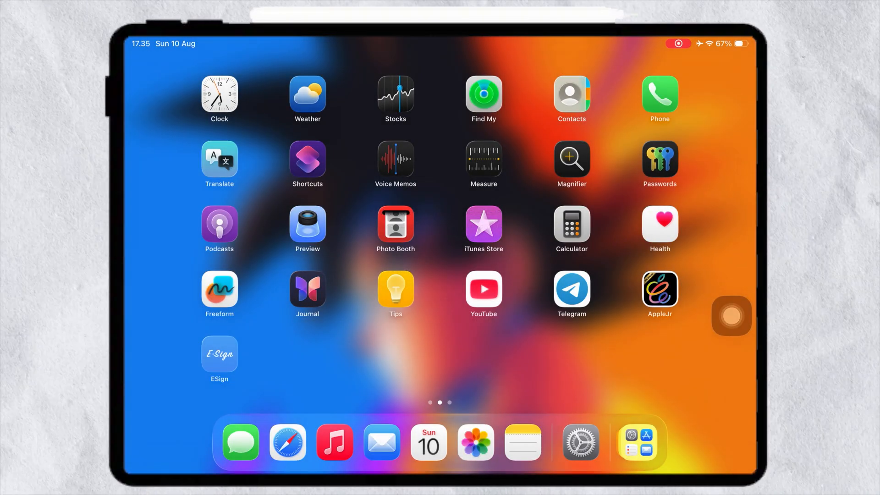
# Step: Trust the EEO Education Ltd. developer in device management, allowing the iPad to restart
pyautogui.click(581, 443)
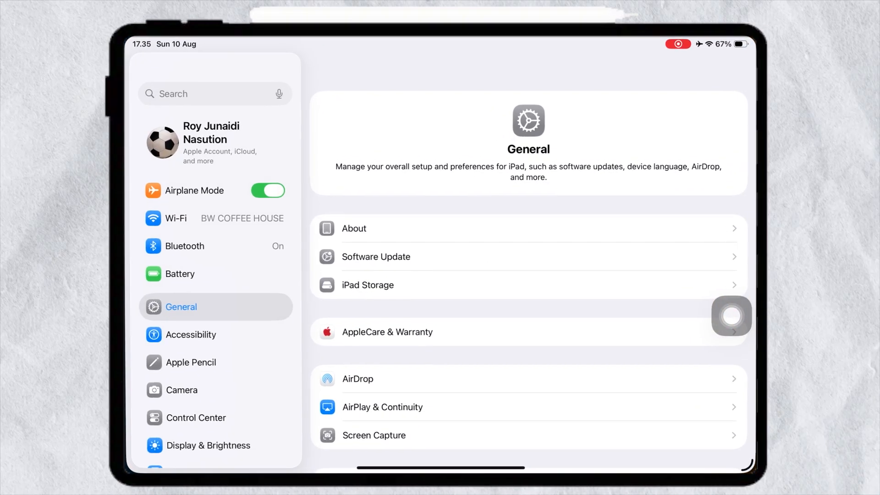
pyautogui.scroll(-3)
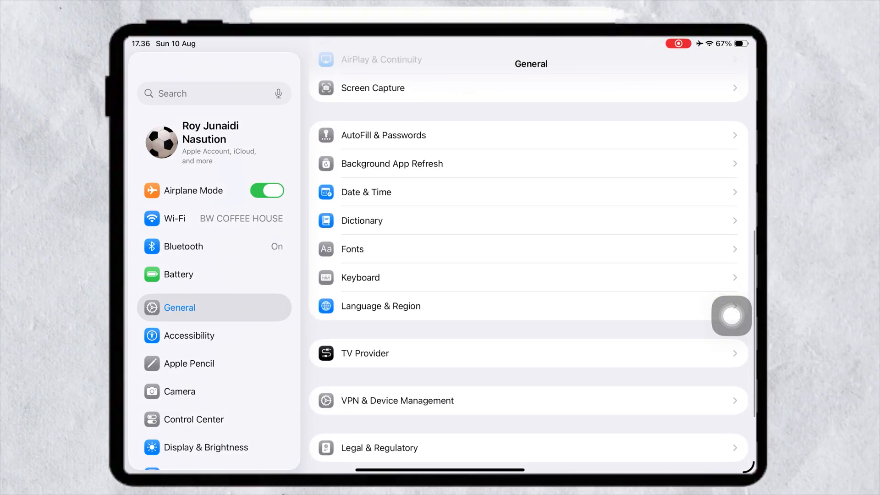
pyautogui.click(397, 401)
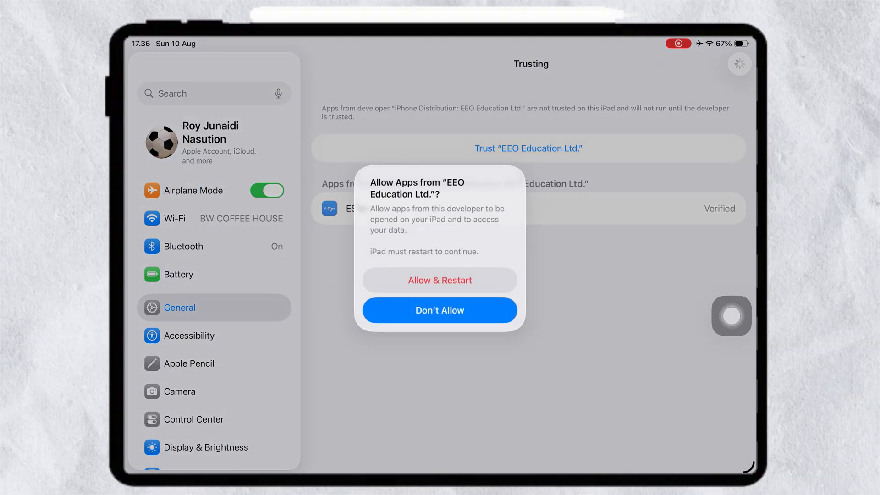
pyautogui.click(439, 280)
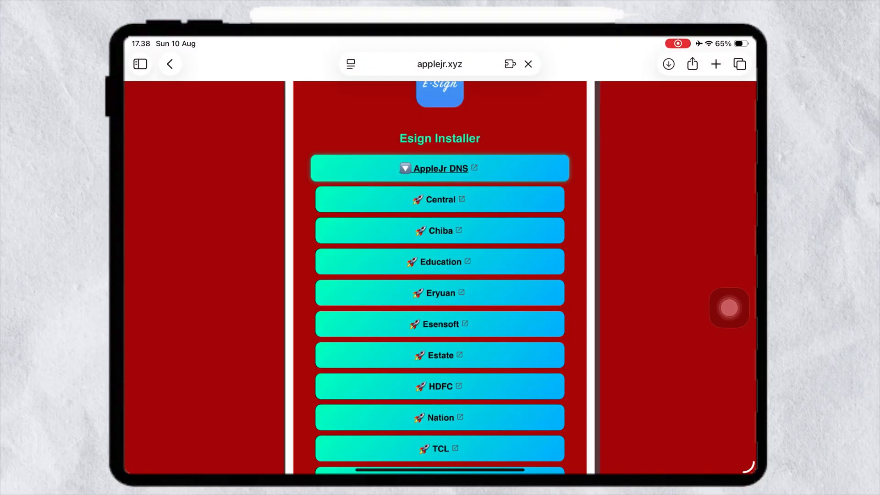
# Step: Download Password WSF.zip from the ESign NEW certificate link and leave Safari
pyautogui.scroll(-3)
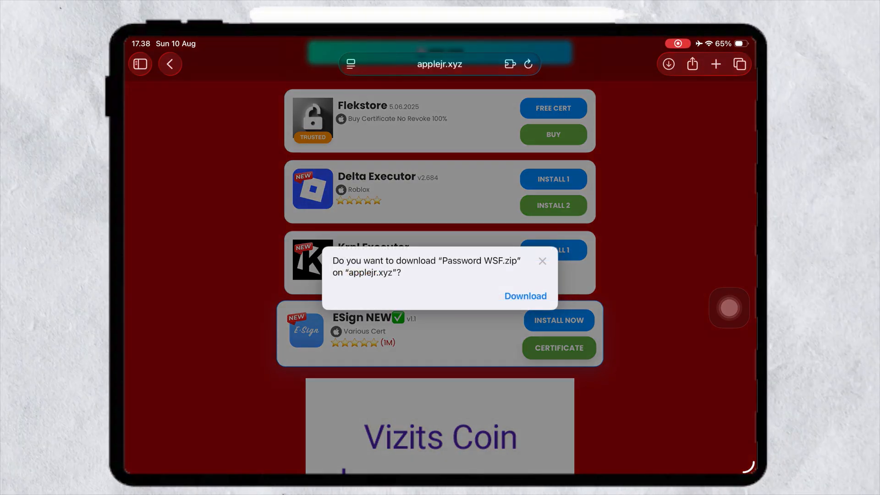
pyautogui.click(525, 296)
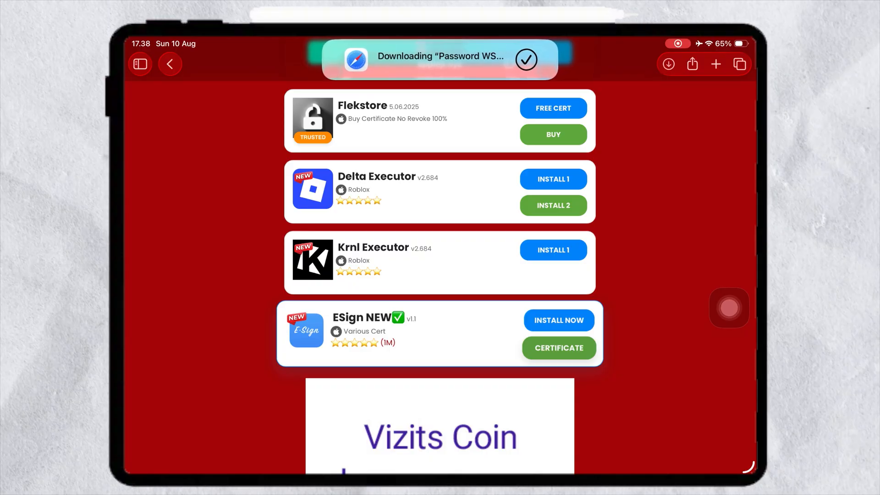
pyautogui.press('home')
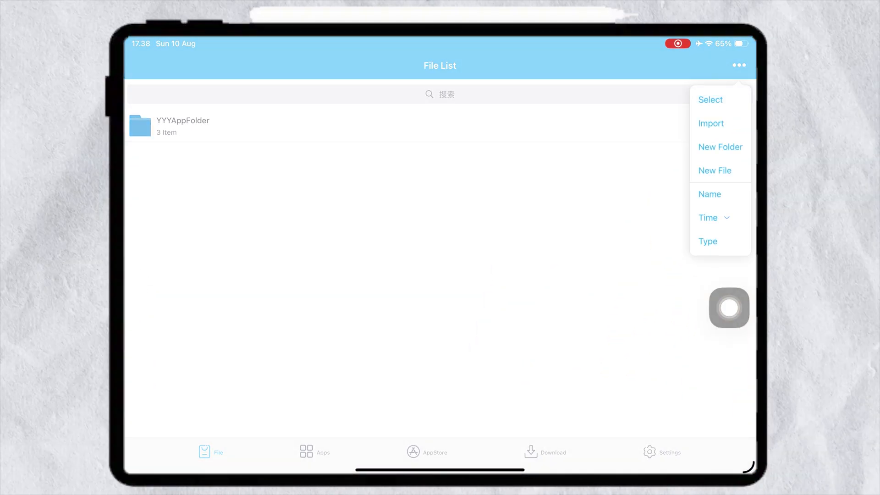
# Step: Import Password WSF.zip from Recents into ESign and unzip it into its certificates folder
pyautogui.click(710, 124)
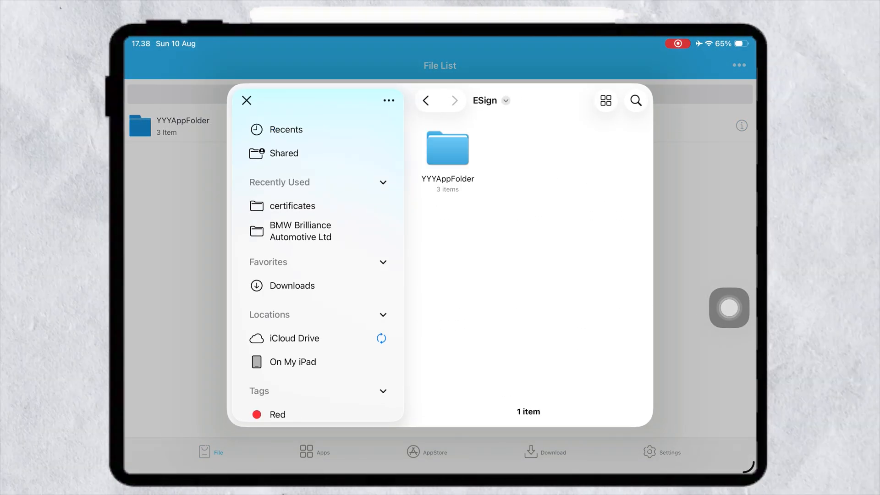
pyautogui.click(286, 129)
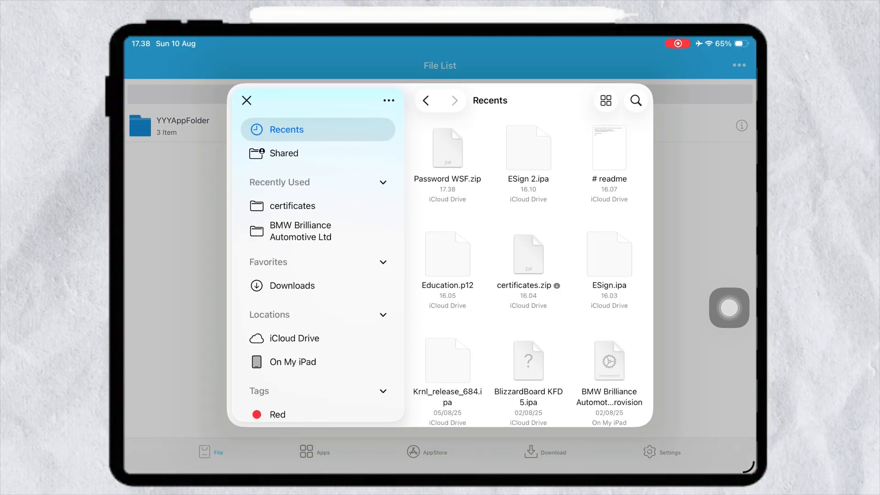
pyautogui.click(245, 100)
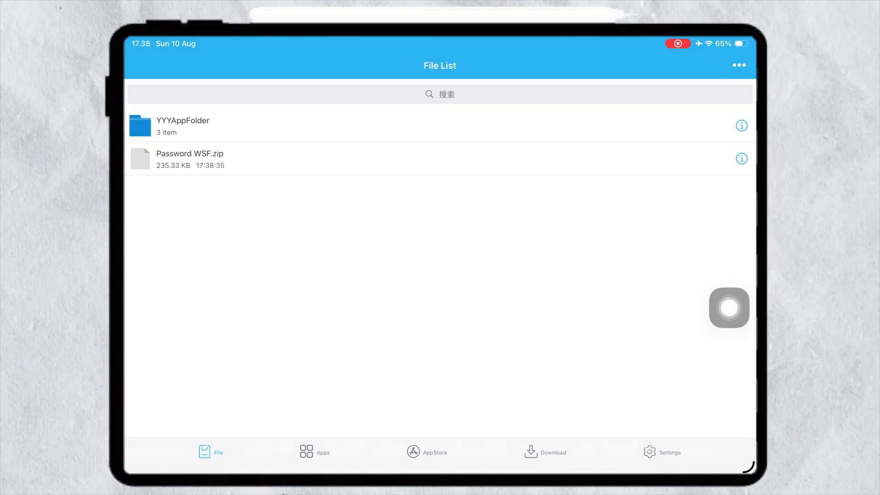
pyautogui.click(190, 158)
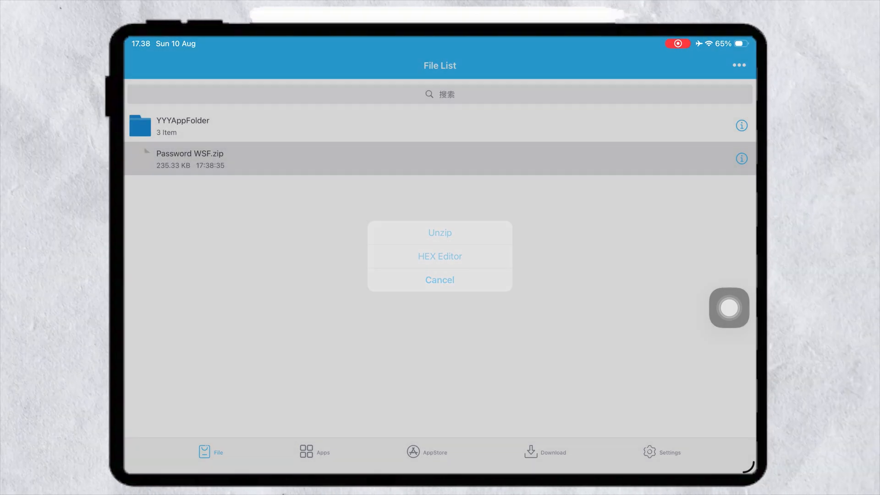
pyautogui.click(439, 232)
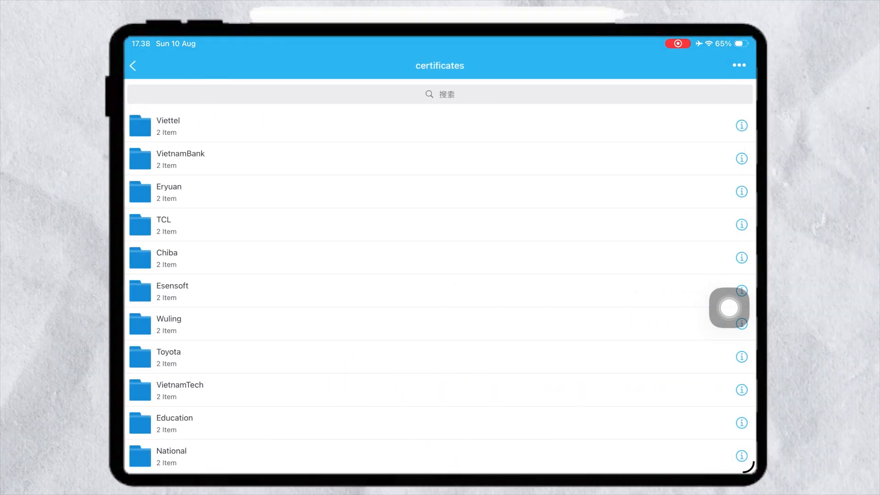
# Step: Add Education.p12 from the Education folder to ESign's certificate management
pyautogui.scroll(-3)
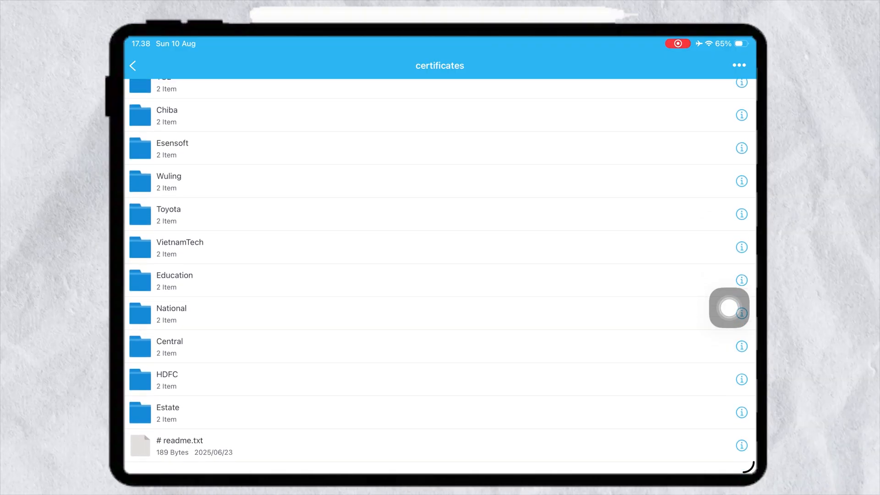
pyautogui.click(174, 280)
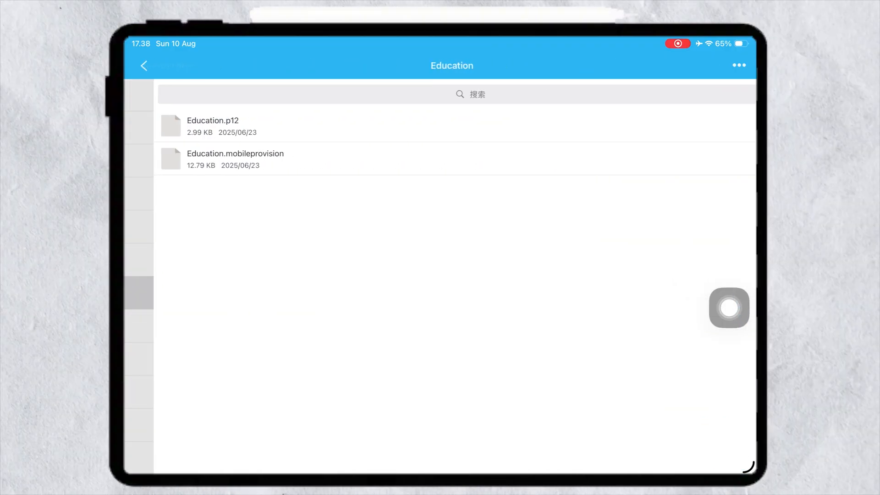
pyautogui.click(213, 124)
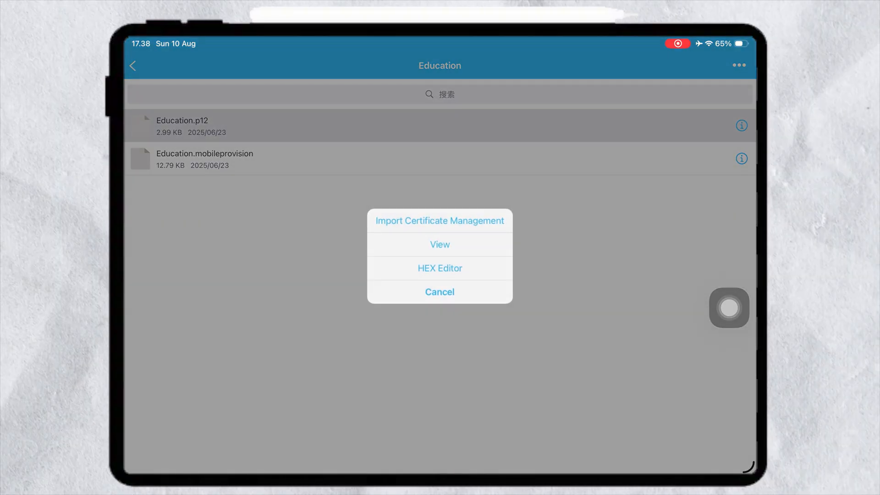
pyautogui.click(439, 220)
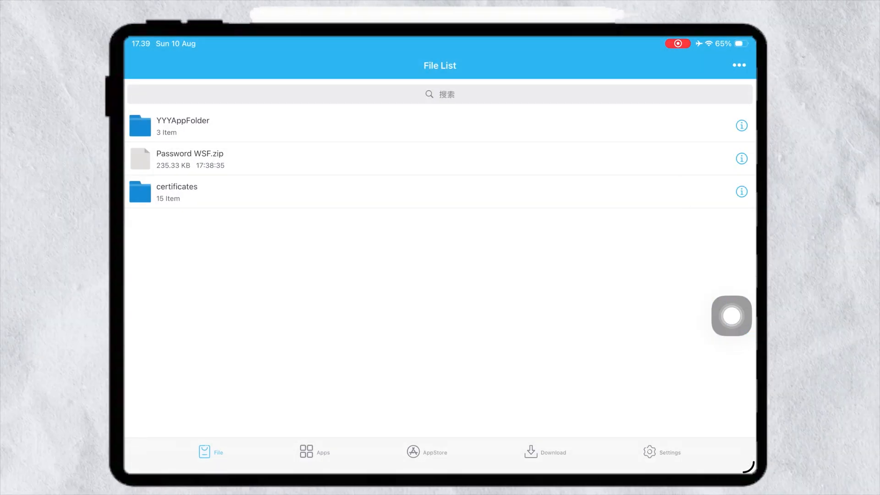
# Step: Import Krnl_release_684.ipa from Downloads and bring up its signing options
pyautogui.click(739, 64)
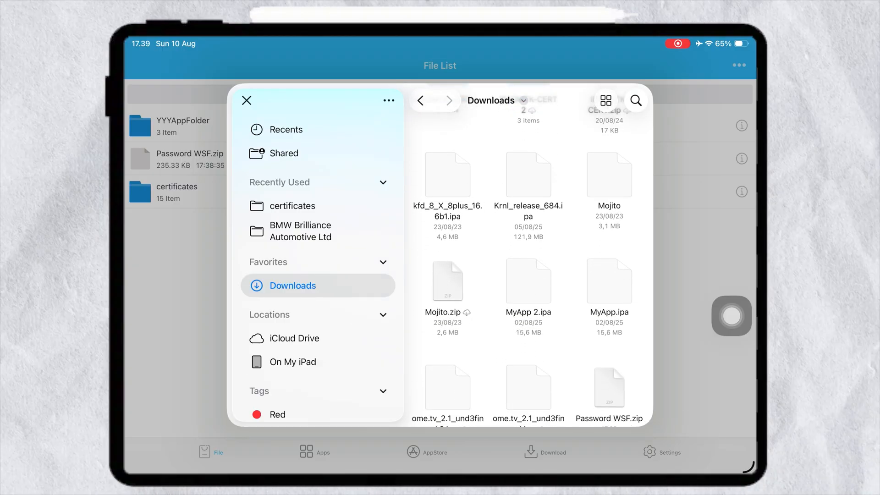
pyautogui.click(247, 101)
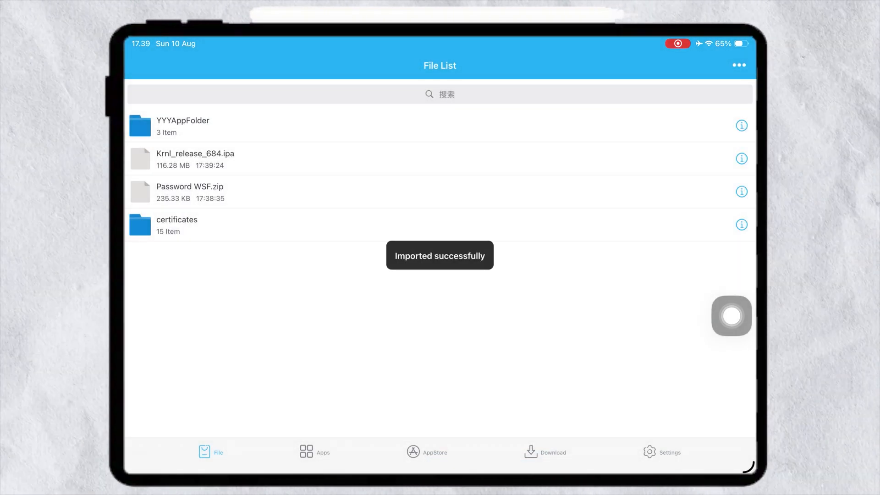
pyautogui.click(315, 452)
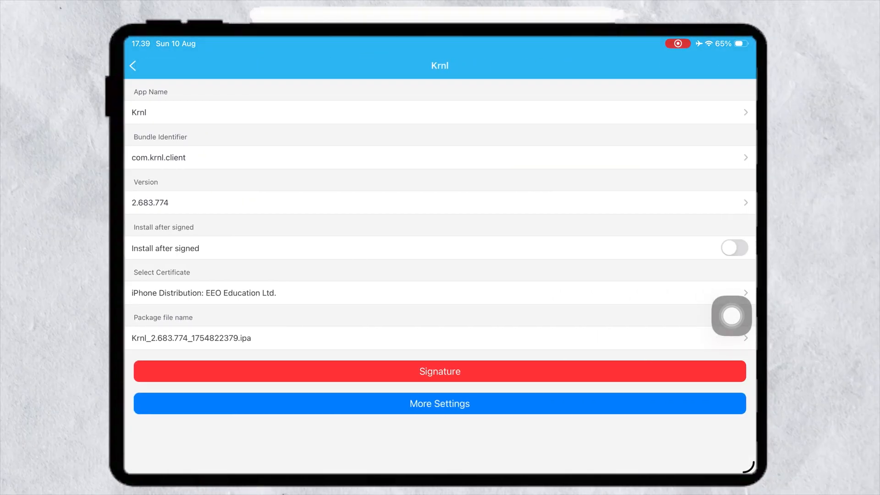
# Step: Sign Krnl with the EEO Education Ltd. certificate so it installs and launches
pyautogui.click(439, 372)
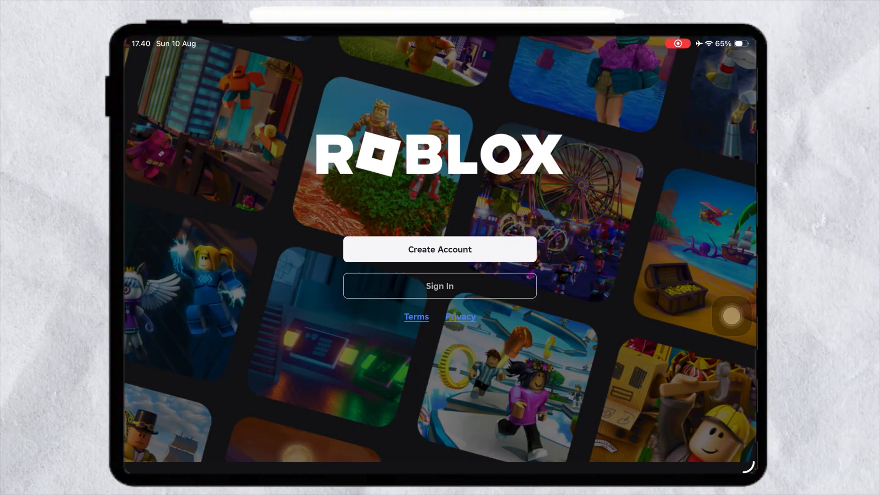
# Step: Briefly view Roblox account creation, close it, and bring up the sign-in form
pyautogui.click(439, 249)
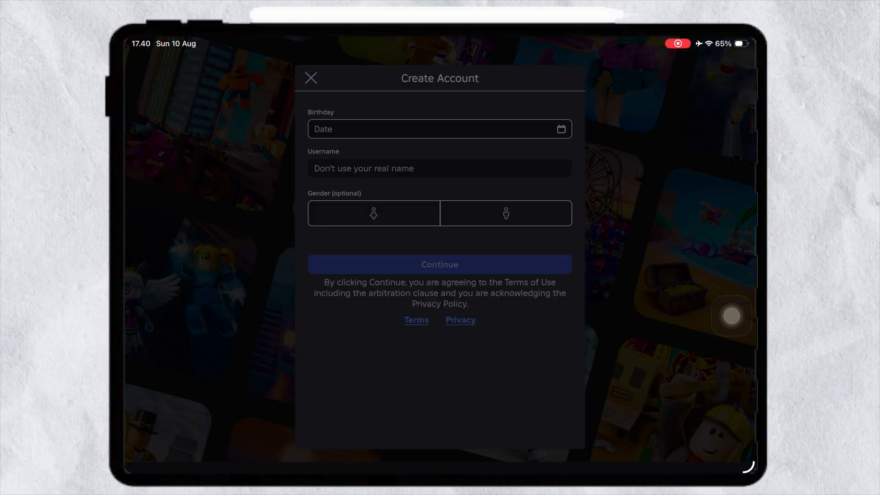
pyautogui.click(311, 78)
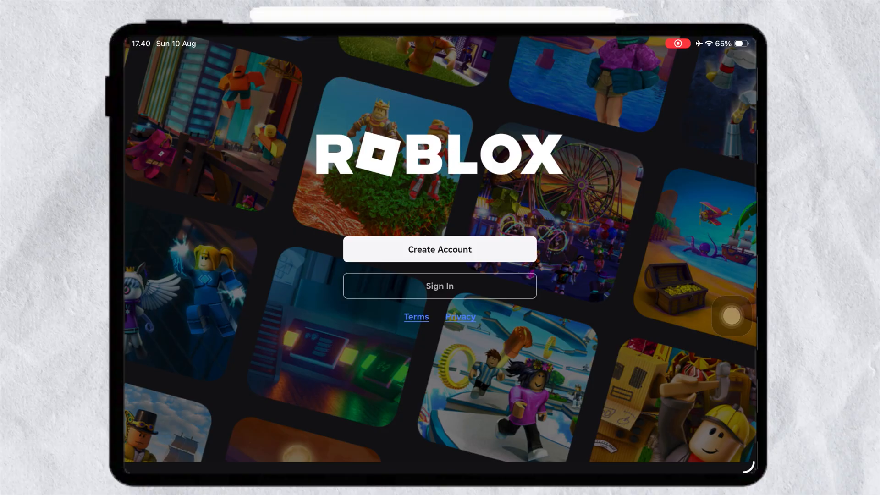
pyautogui.click(439, 286)
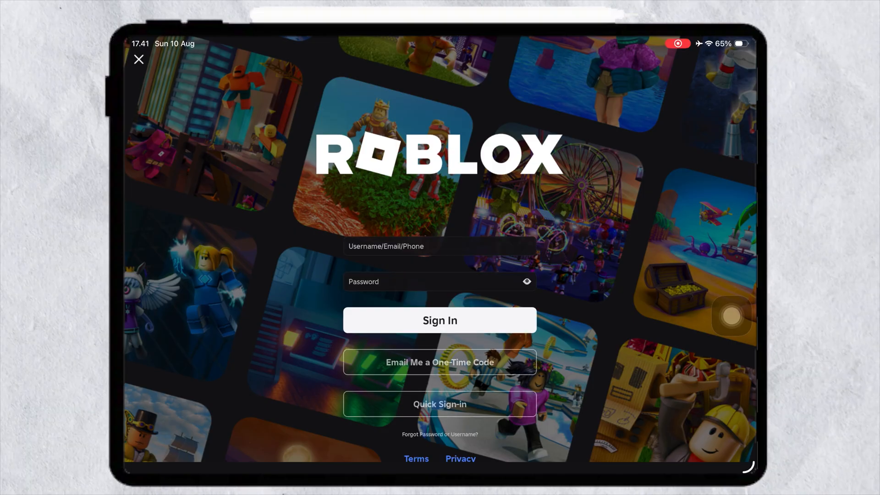